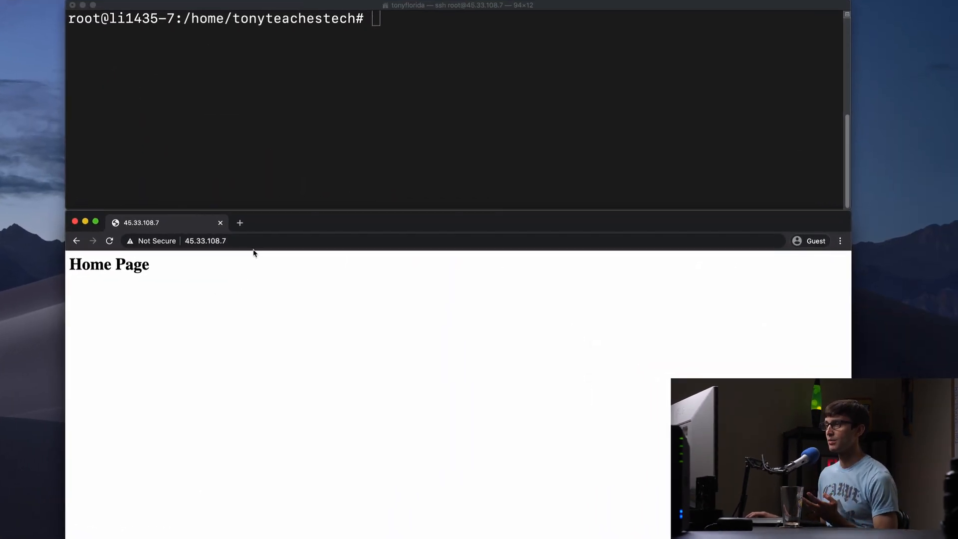
- Bring up the nginx default site config in vim and move to the server_name line
{"action": "left_click", "coordinate": [205, 240]}
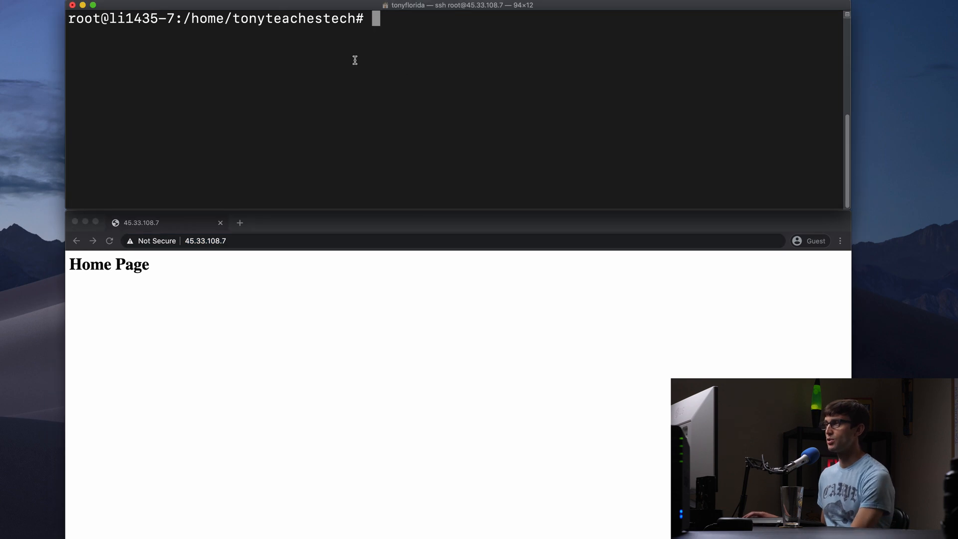
{"action": "mouse_move", "coordinate": [375, 48]}
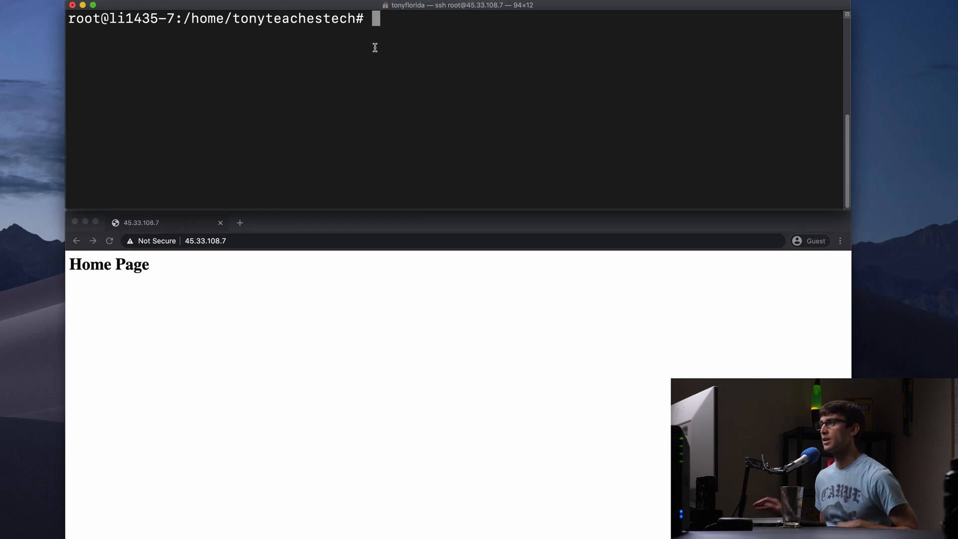
{"action": "type", "text": "vim /etc/"}
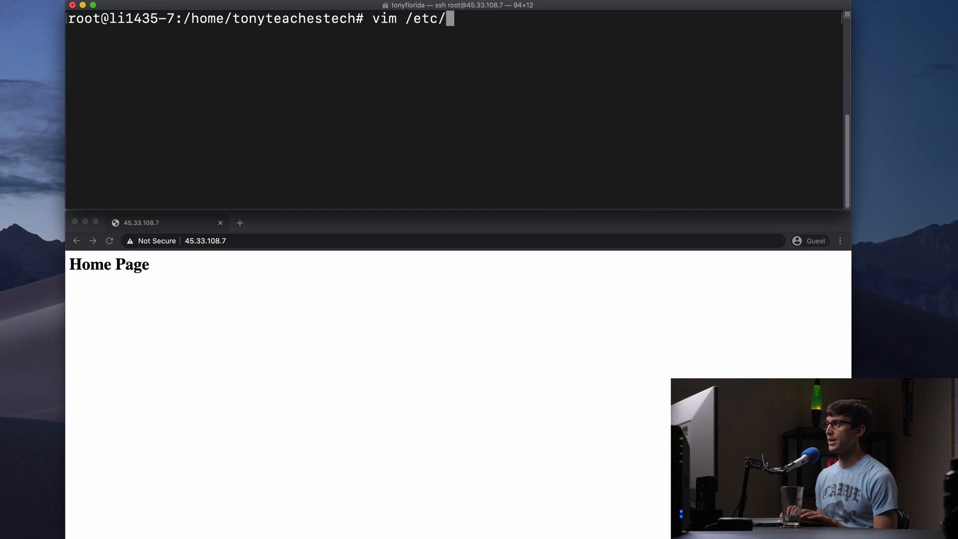
{"action": "type", "text": "ngi"}
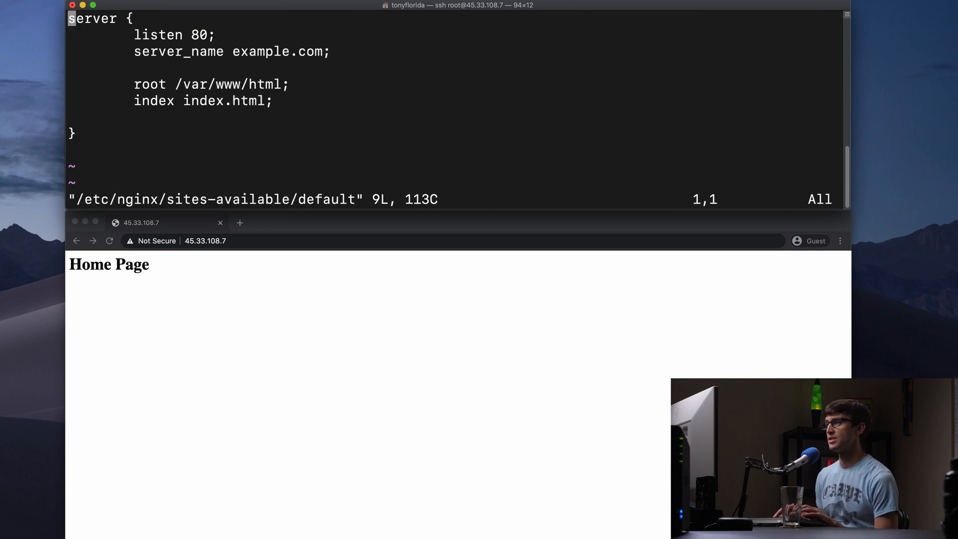
{"action": "key", "text": "j"}
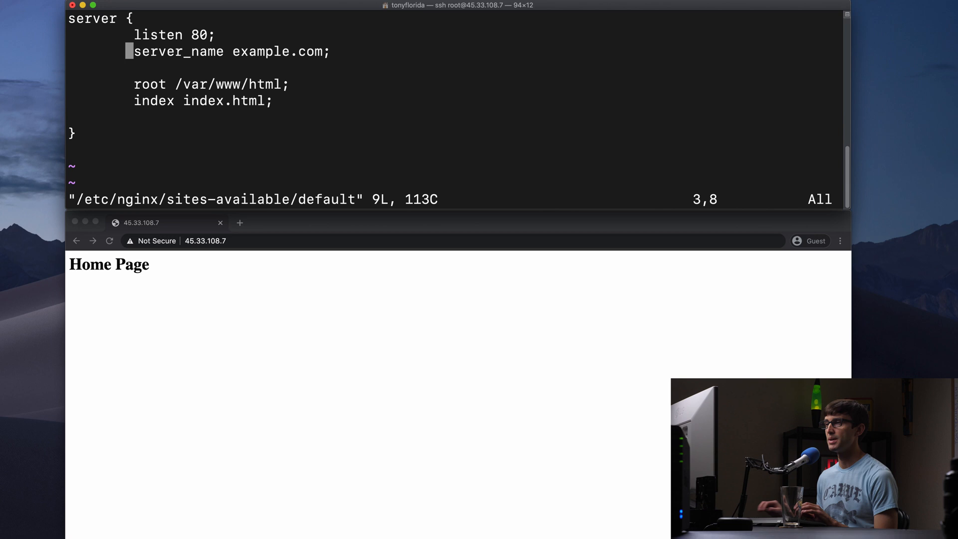
{"action": "mouse_move", "coordinate": [207, 39]}
{"action": "type", "text": "cat"}
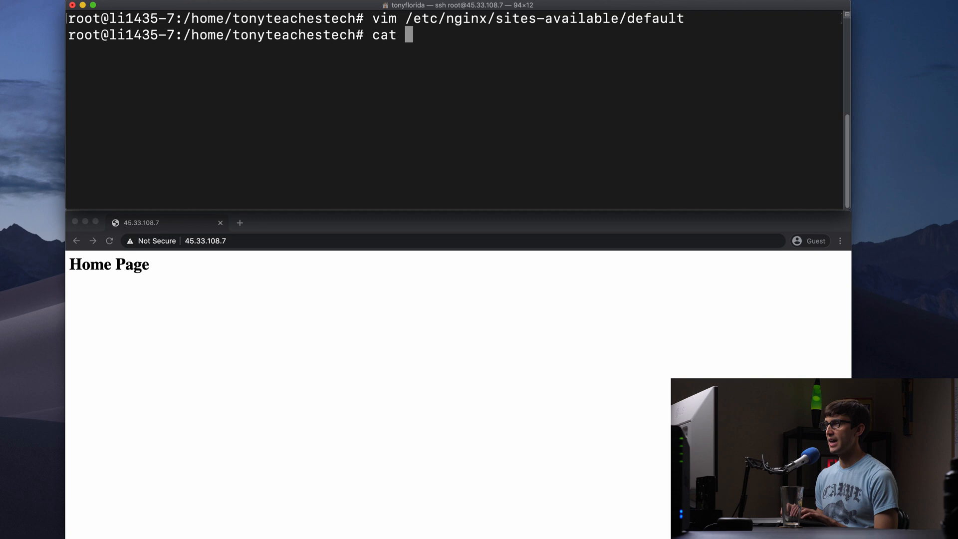
- Show /var/www/html/index.html with the Home Page heading, then reopen /etc/nginx/sites-available/default
{"action": "type", "text": "/var/w"}
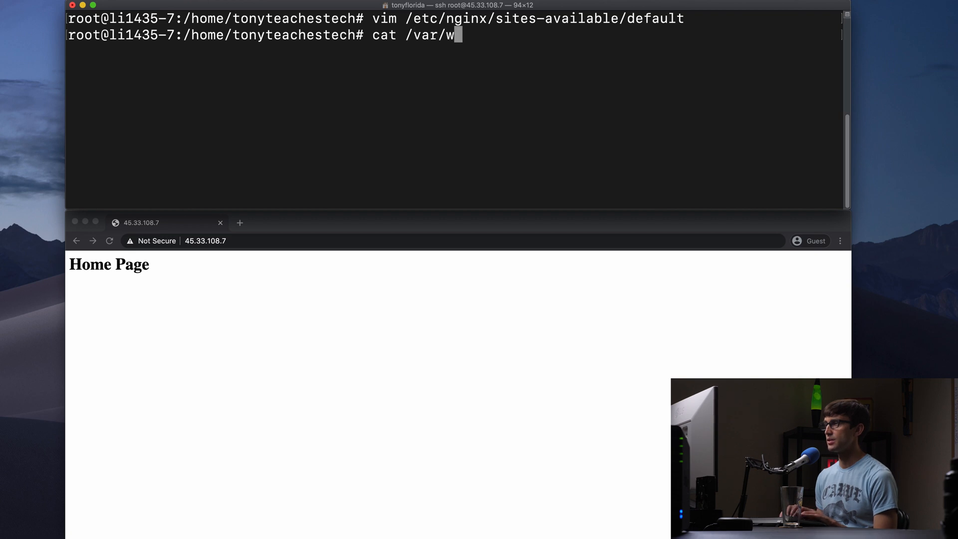
{"action": "type", "text": "ww/html/"}
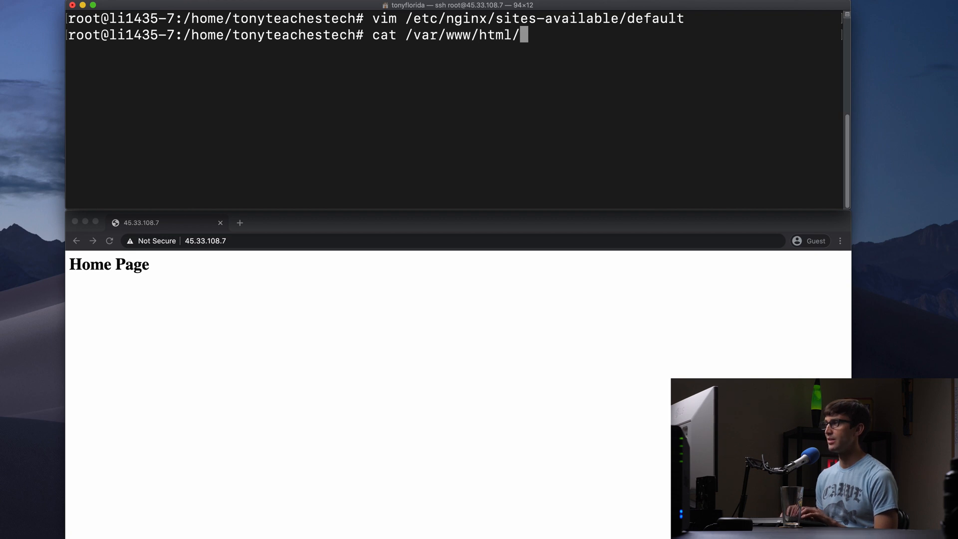
{"action": "type", "text": "index.html"}
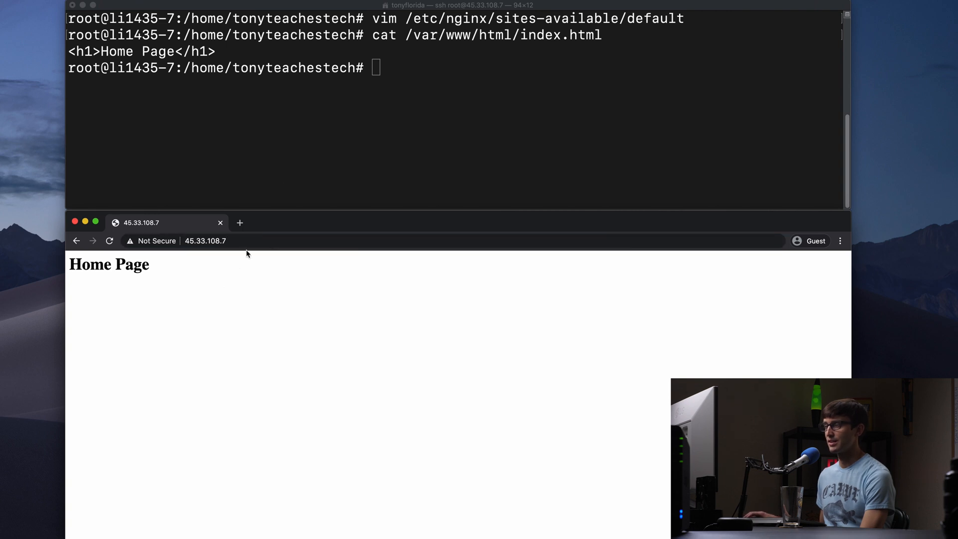
{"action": "type", "text": "vim /etc/nginx/sites-available/default"}
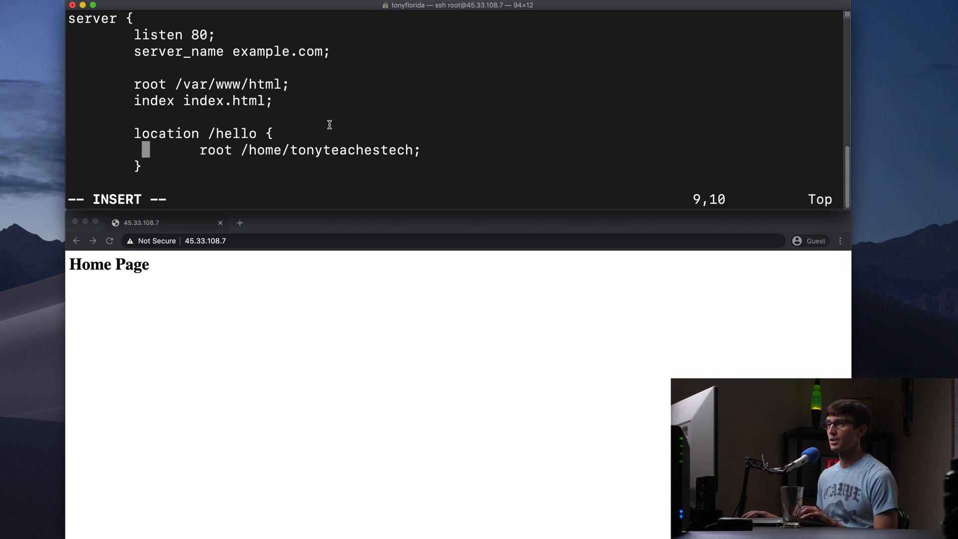
- Add a location /hello block with root /home/tonyteachestech and save the config with :wq
{"action": "left_click_drag", "start_coordinate": [200, 149], "coordinate": [409, 150]}
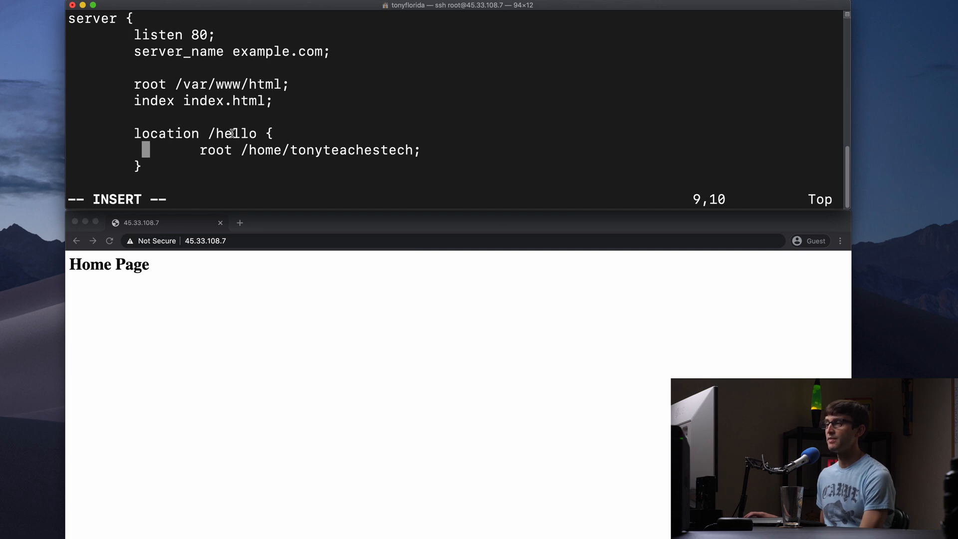
{"action": "double_click", "coordinate": [232, 133]}
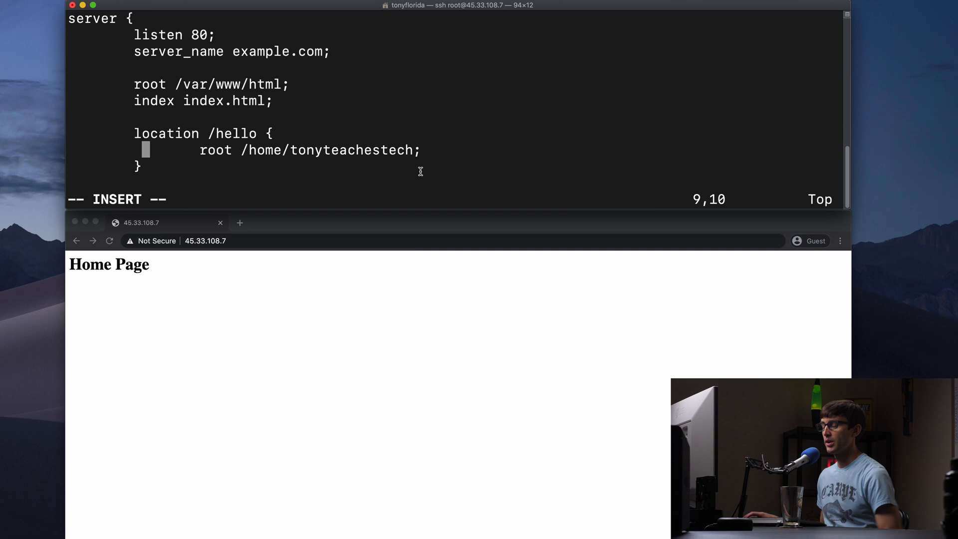
{"action": "type", "text": ":wq"}
{"action": "type", "text": "pwd"}
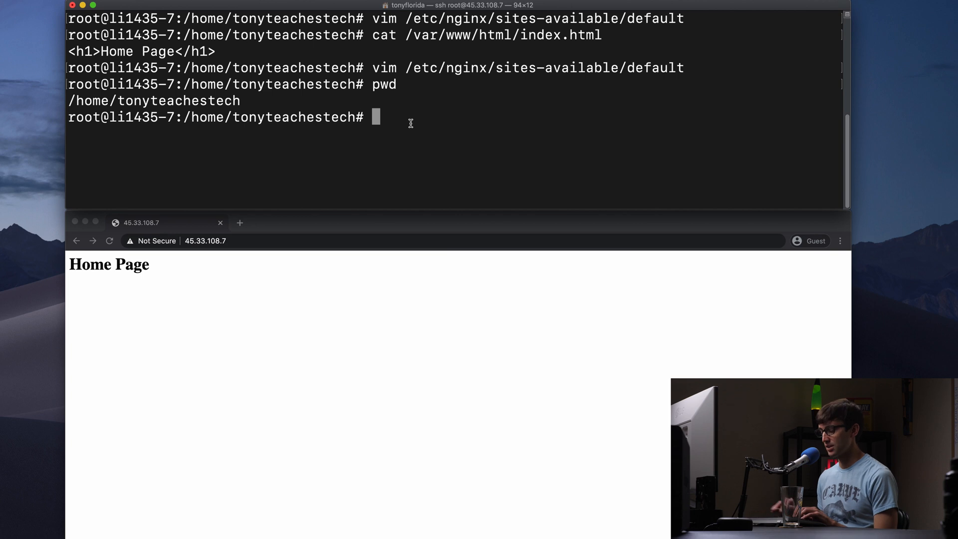
- List the home folder, remove index.html, and start a new index.html in the hello folder with vim
{"action": "type", "text": "ls"}
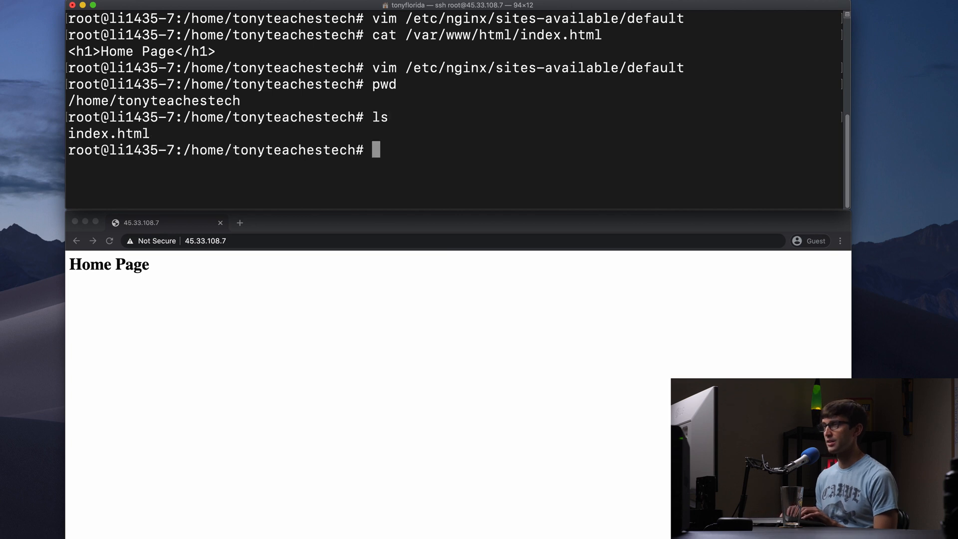
{"action": "type", "text": "rm index.html"}
{"action": "type", "text": "cd hello/"}
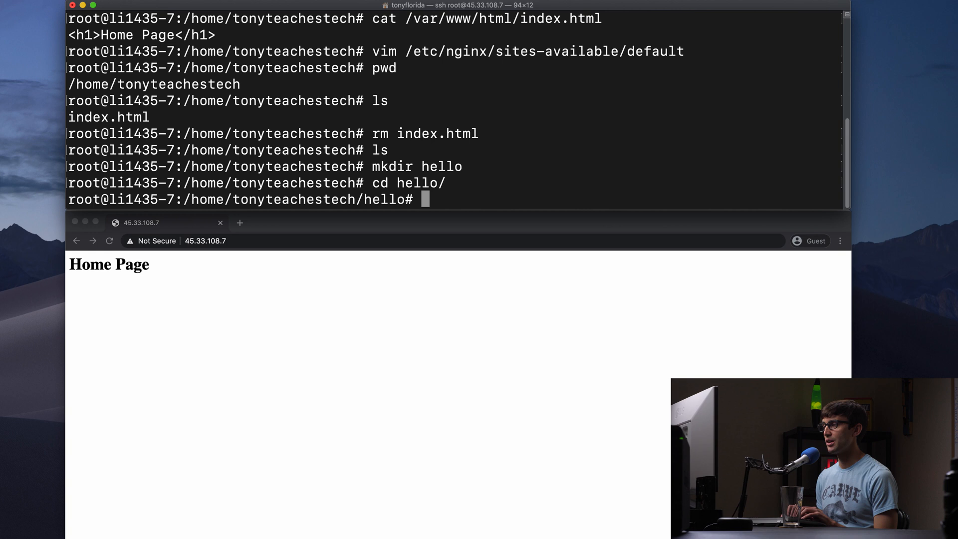
{"action": "type", "text": "vim"}
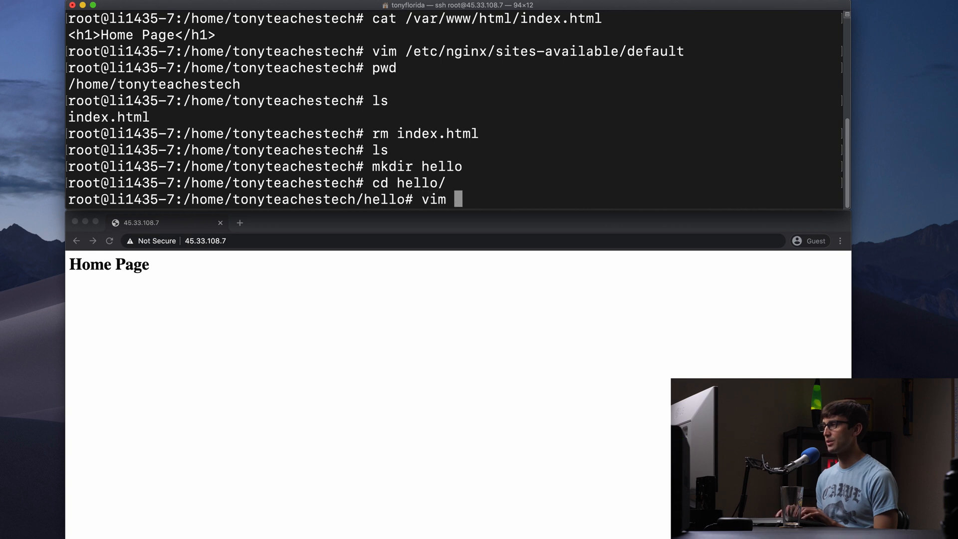
{"action": "type", "text": "index.html"}
{"action": "type", "text": "<"}
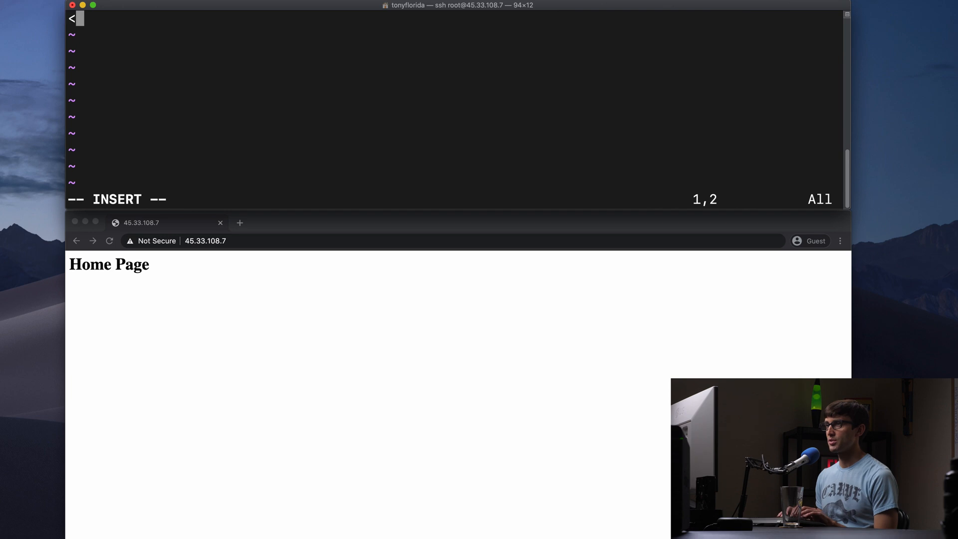
- Write the heading <h1>Hello from /home/tonyteachestech/hello</h1> into index.html
{"action": "type", "text": "h1>"}
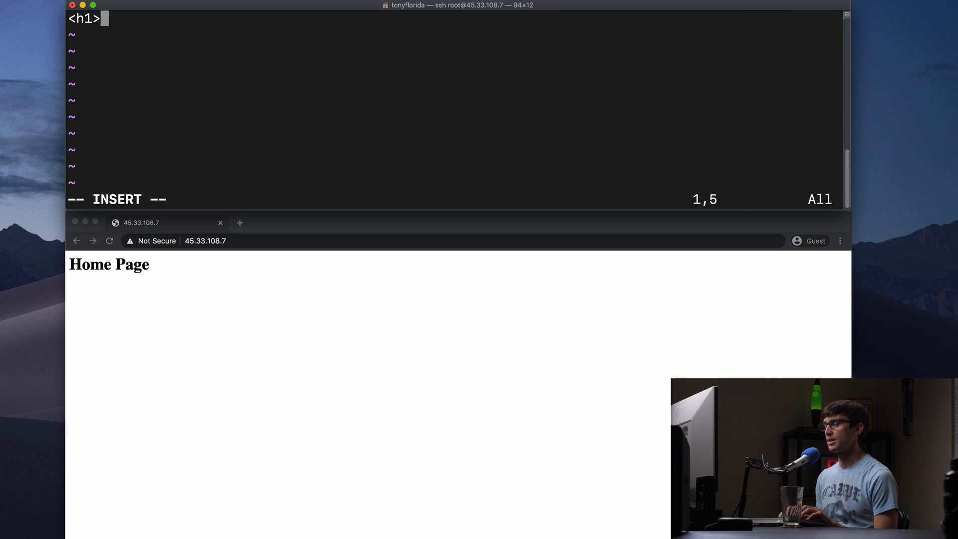
{"action": "type", "text": "Hello from /h"}
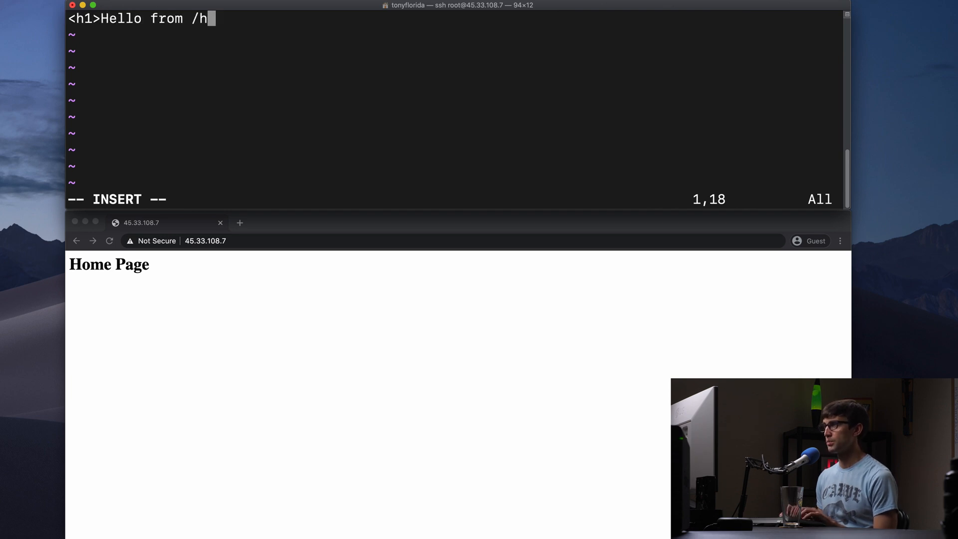
{"action": "type", "text": "ome/ton"}
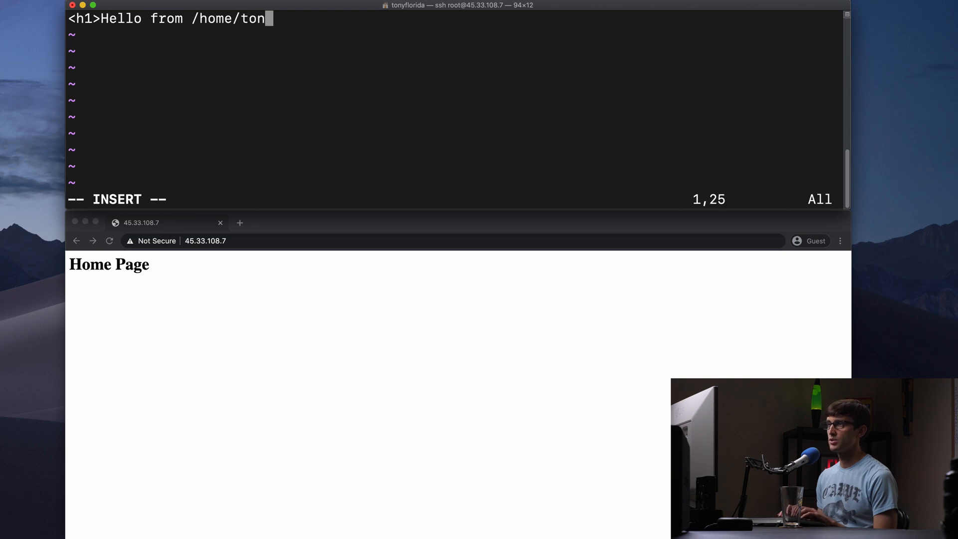
{"action": "type", "text": "yteachestech"}
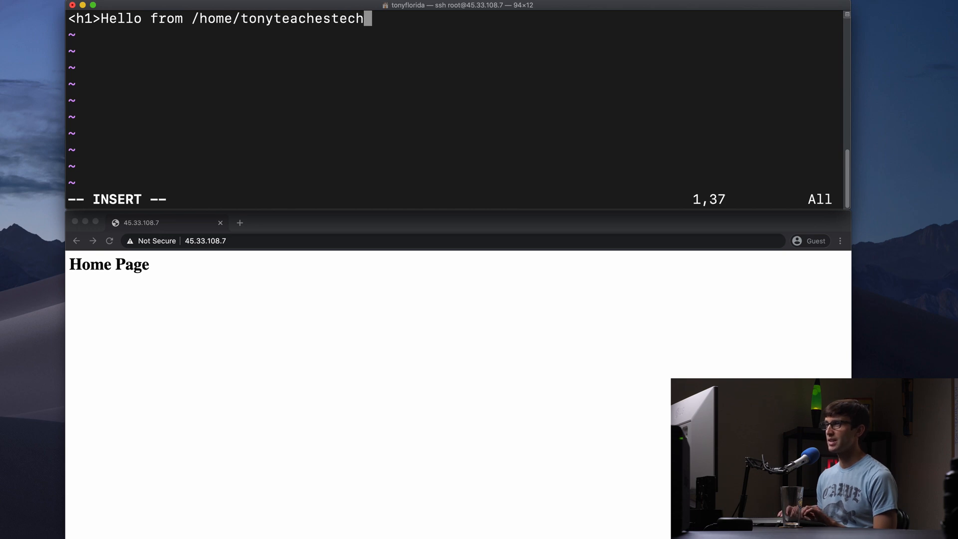
{"action": "type", "text": "/hel"}
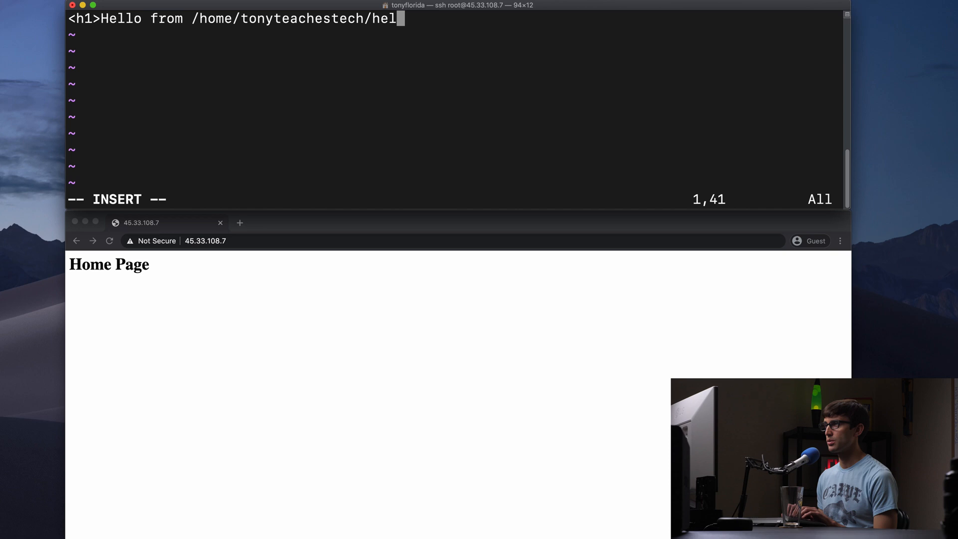
{"action": "type", "text": "lo</h"}
{"action": "type", "text": "systemctl reload nginx"}
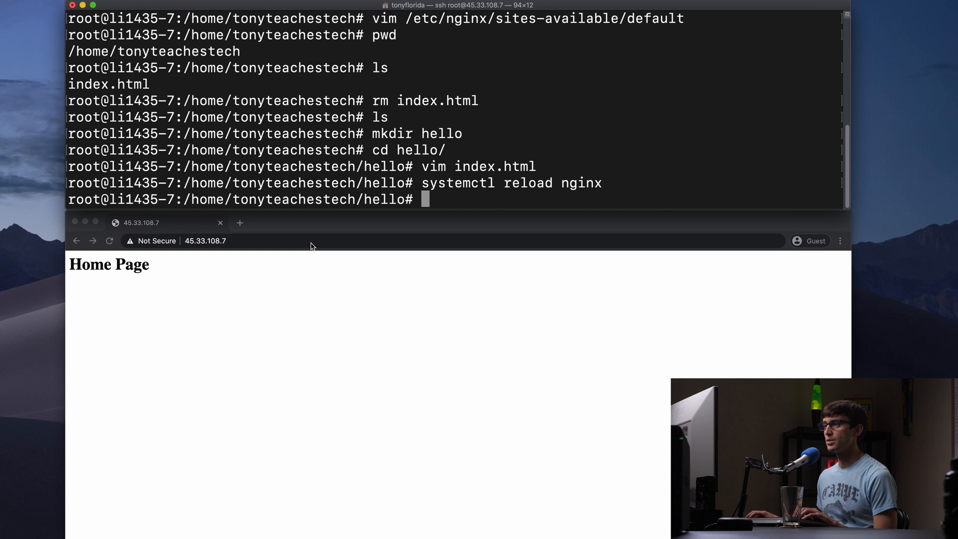
- Load 45.33.108.7/hello/index.html in Chrome, showing the Hello from hello-folder heading
{"action": "left_click", "coordinate": [214, 241]}
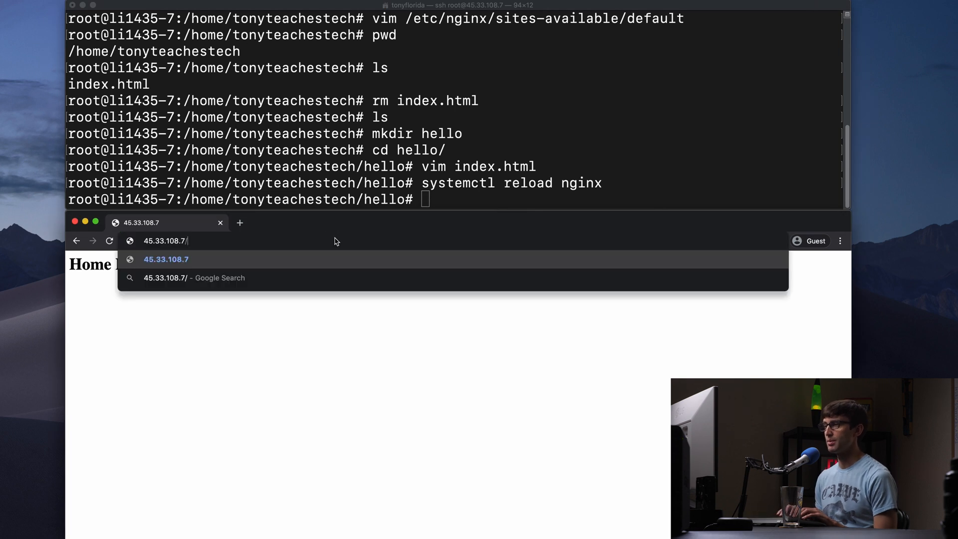
{"action": "type", "text": "/hello/"}
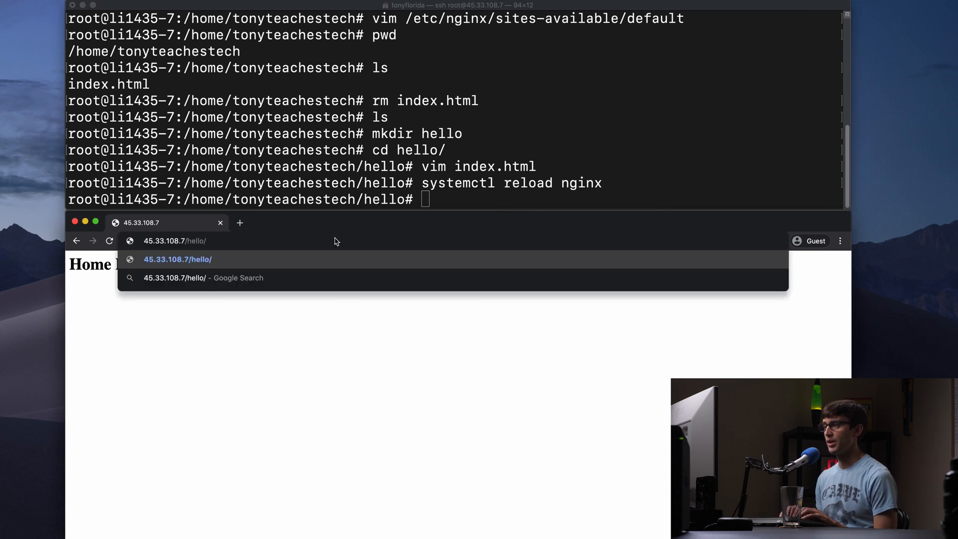
{"action": "type", "text": "index.ht"}
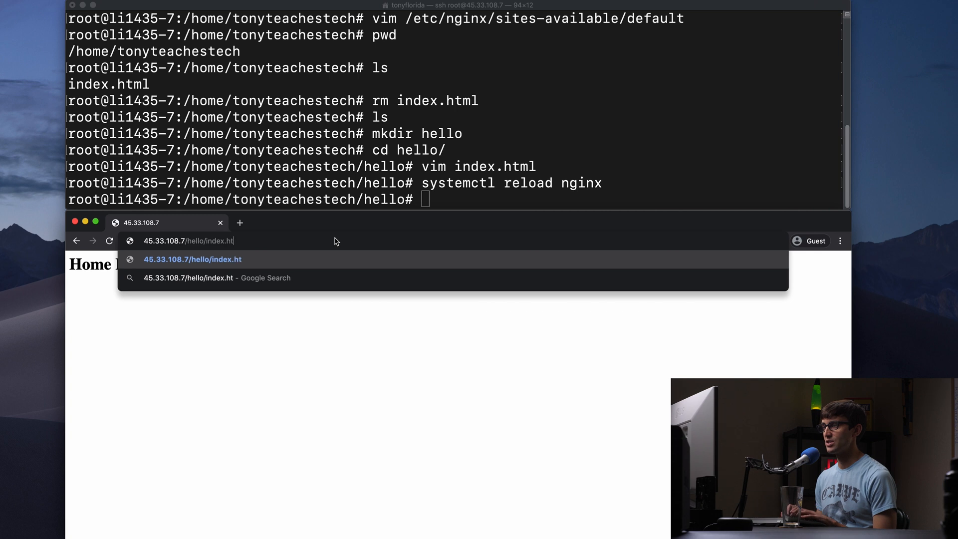
{"action": "key", "text": "Enter"}
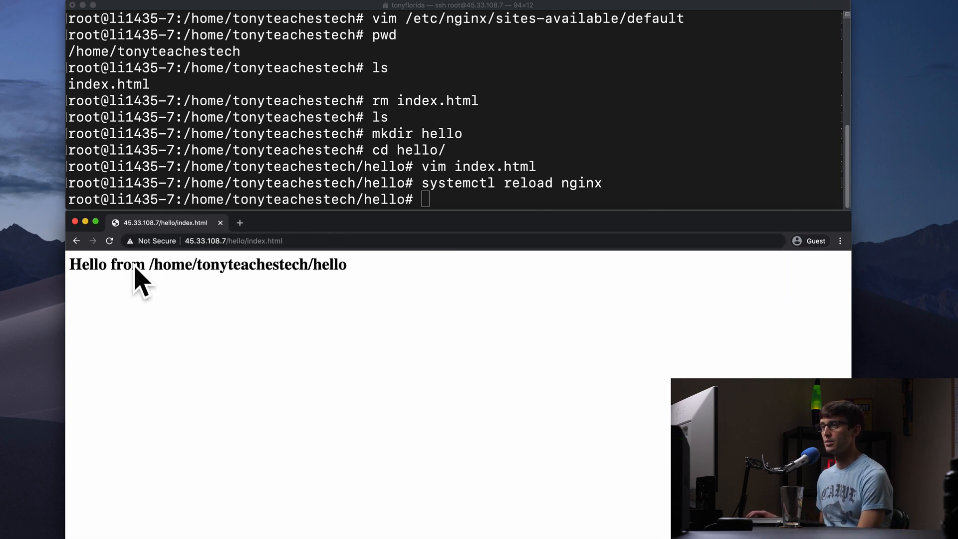
{"action": "mouse_move", "coordinate": [198, 278]}
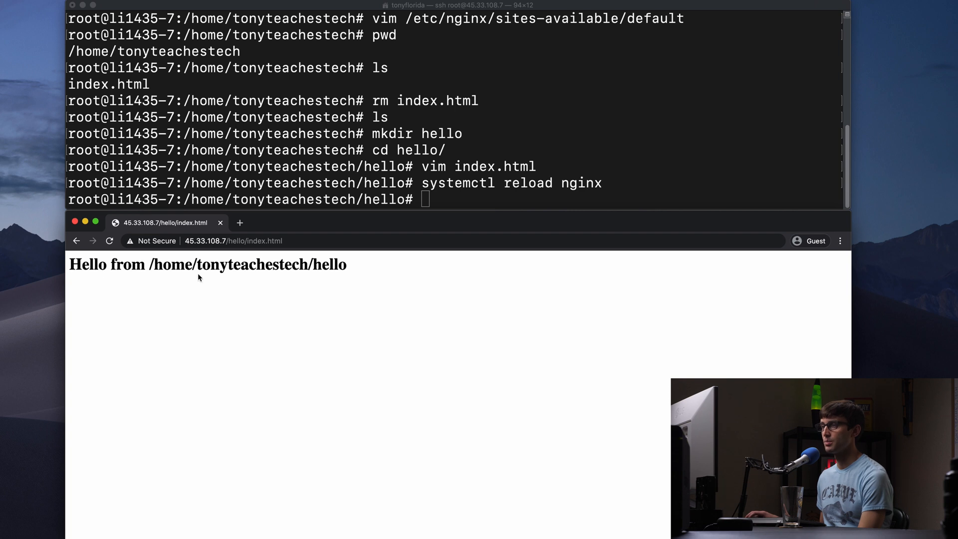
{"action": "mouse_move", "coordinate": [380, 230]}
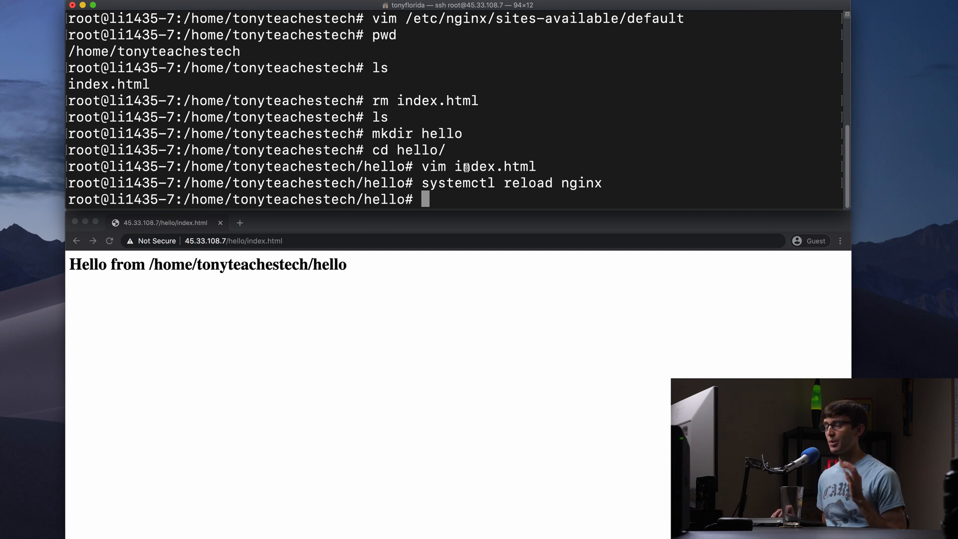
- List the hello folder, then start a new line after the /hello block in the nginx config
{"action": "type", "text": "cd hello/"}
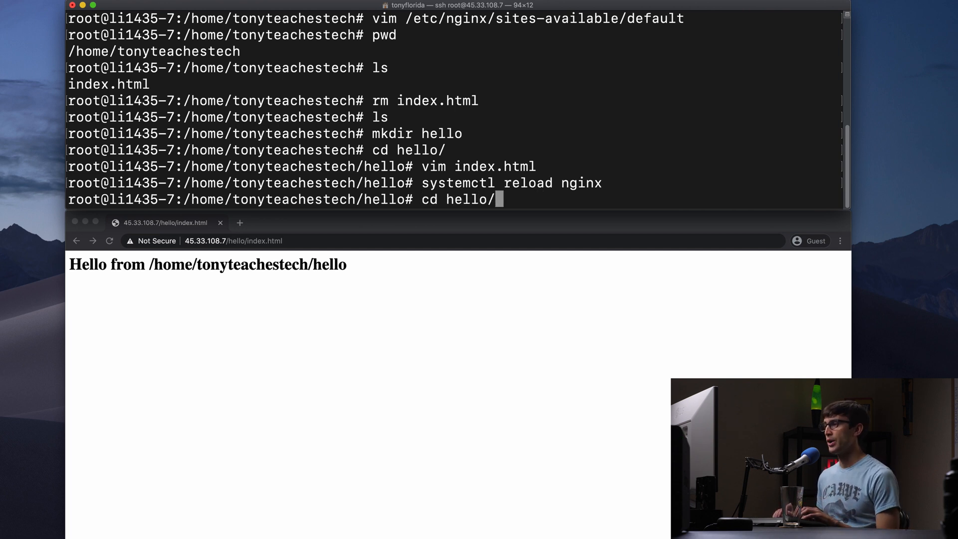
{"action": "type", "text": "ls"}
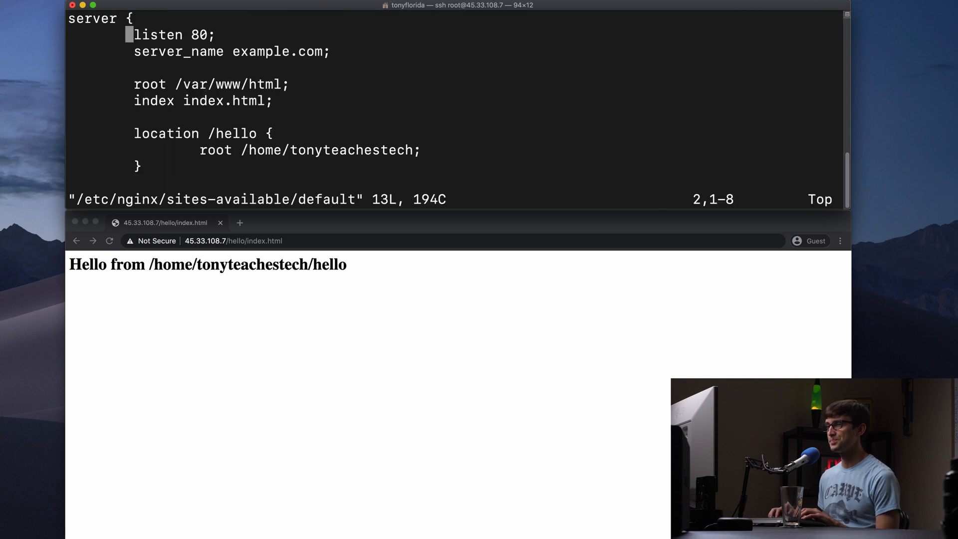
{"action": "key", "text": "G"}
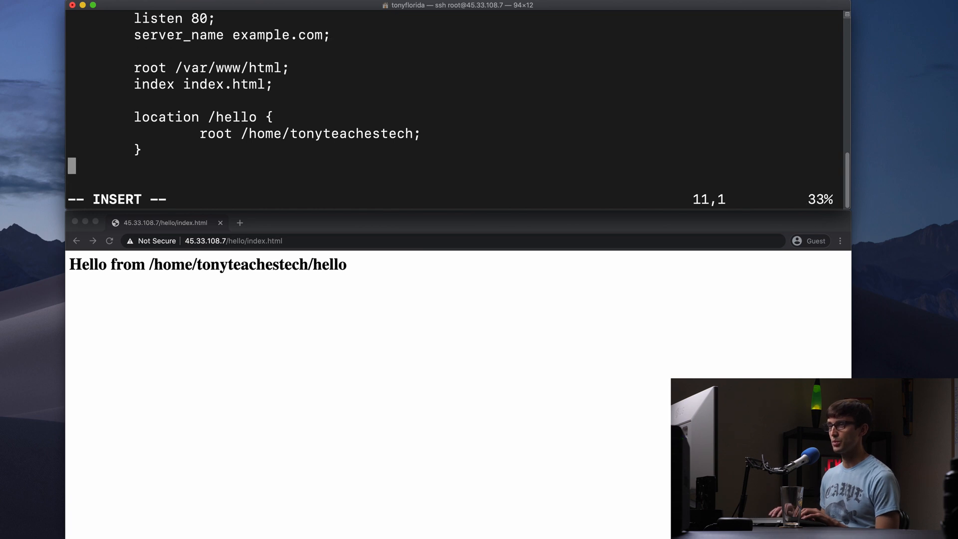
{"action": "key", "text": "Return"}
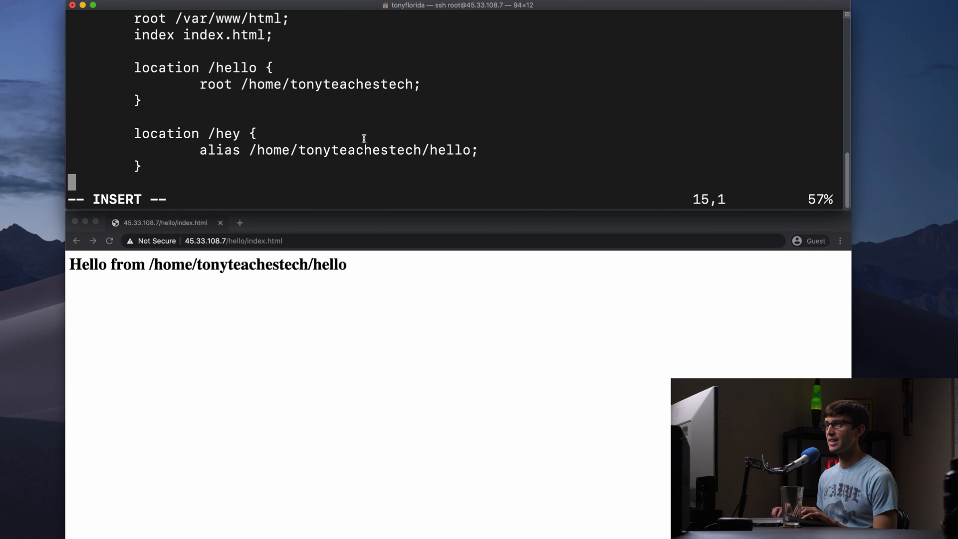
{"action": "key", "text": "Up"}
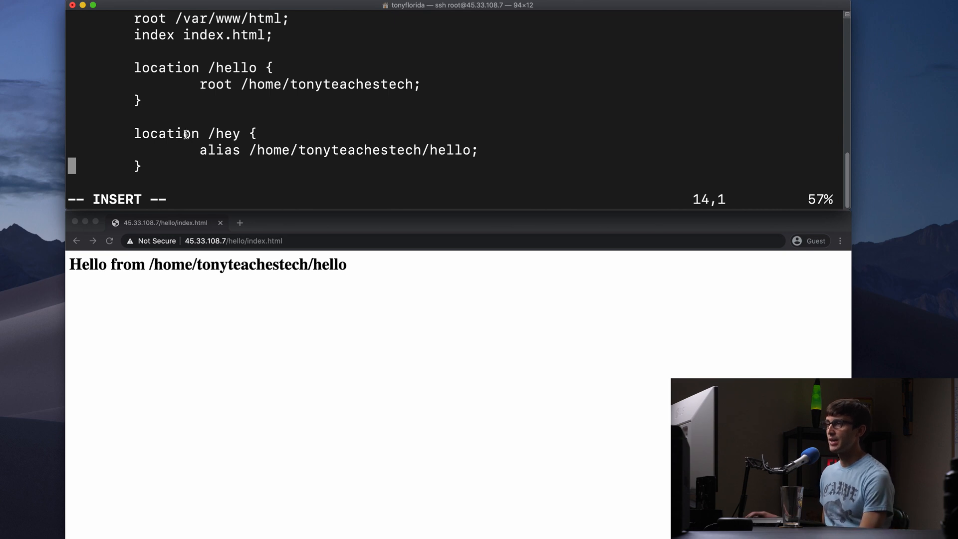
- Write the location /hey block with alias /home/tonyteachestech/hello and highlight its path
{"action": "double_click", "coordinate": [219, 150]}
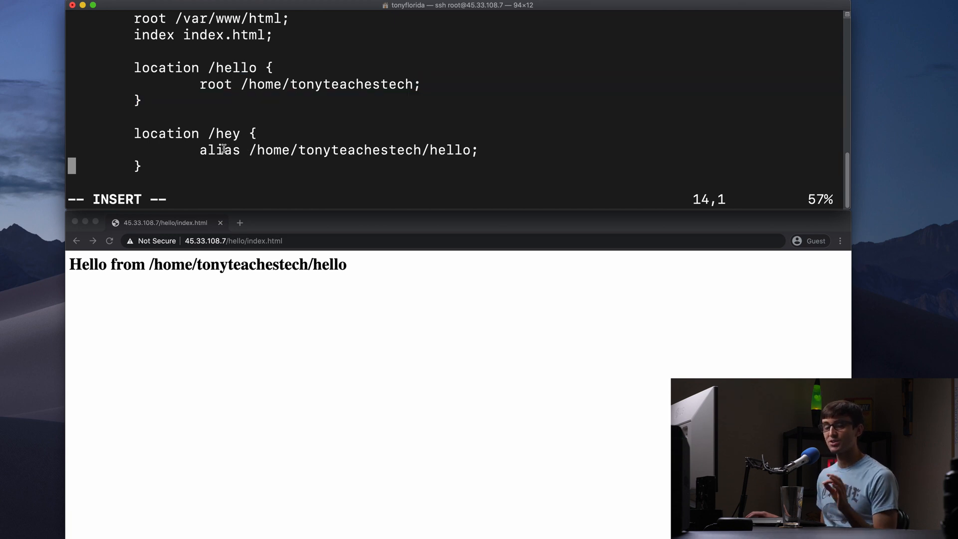
{"action": "double_click", "coordinate": [225, 133]}
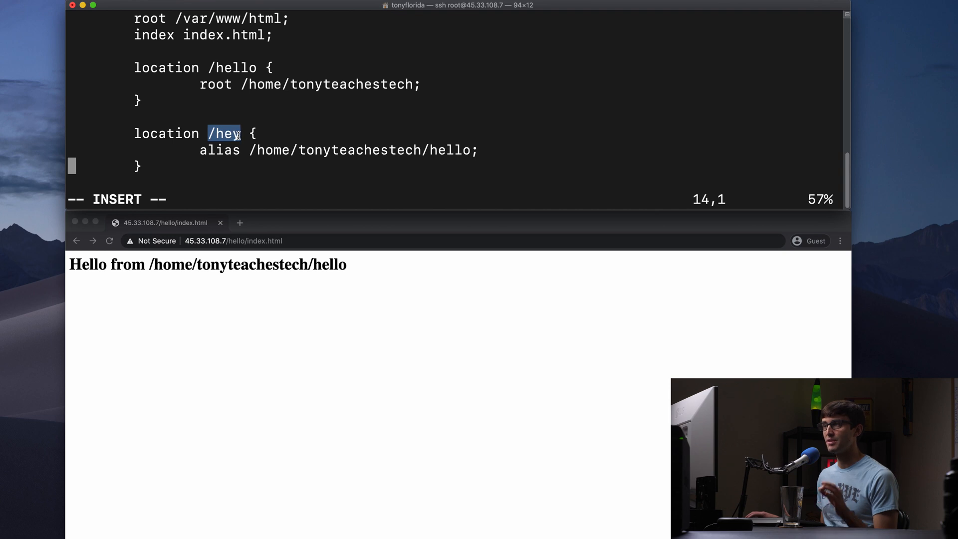
{"action": "mouse_move", "coordinate": [249, 149]}
{"action": "type", "text": "systemctl reload nginx"}
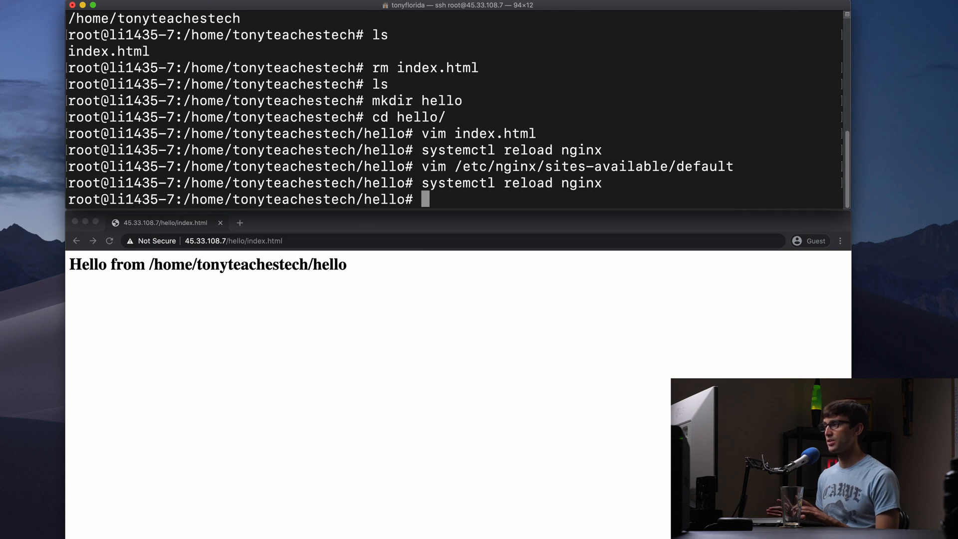
{"action": "mouse_move", "coordinate": [266, 176]}
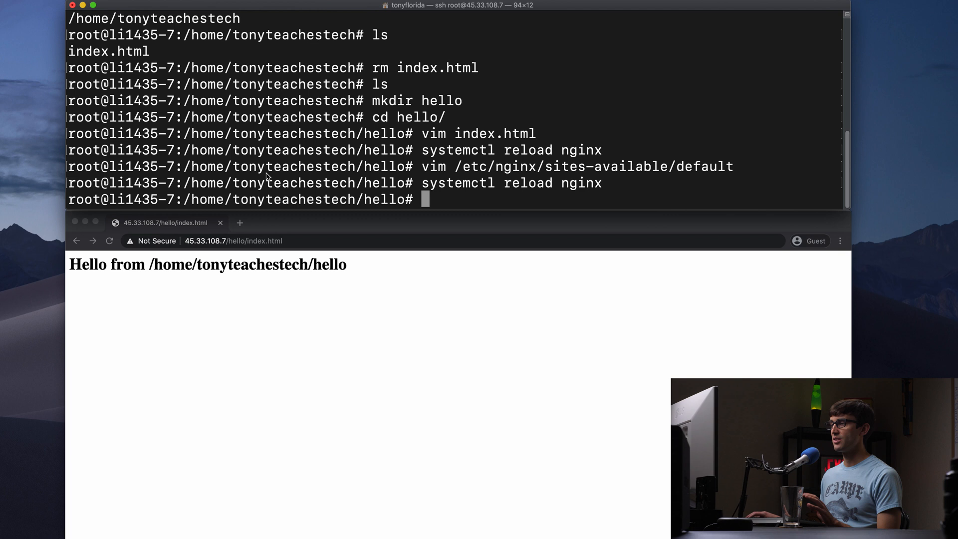
- Select hello in Chrome's address bar to change the URL to /hey/index.html
{"action": "double_click", "coordinate": [236, 241]}
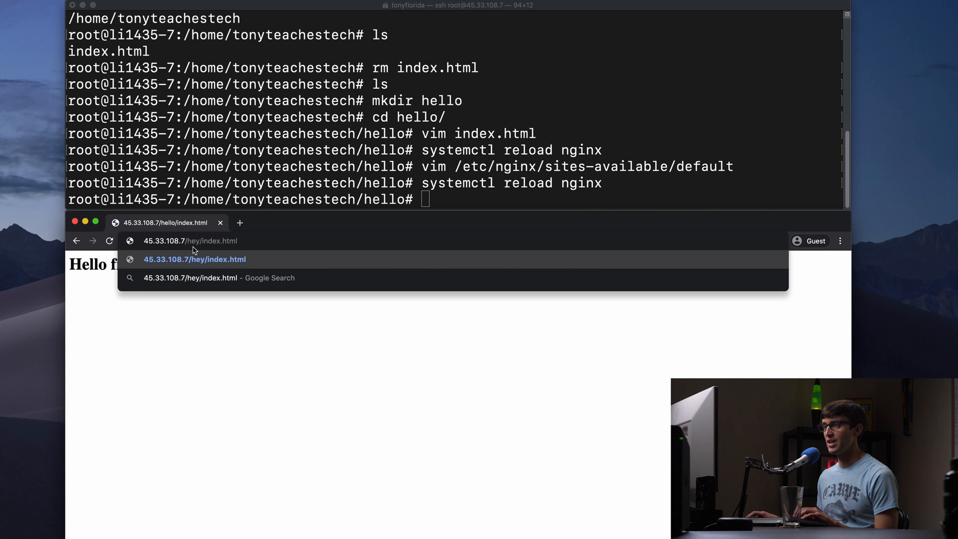
{"action": "mouse_move", "coordinate": [308, 244]}
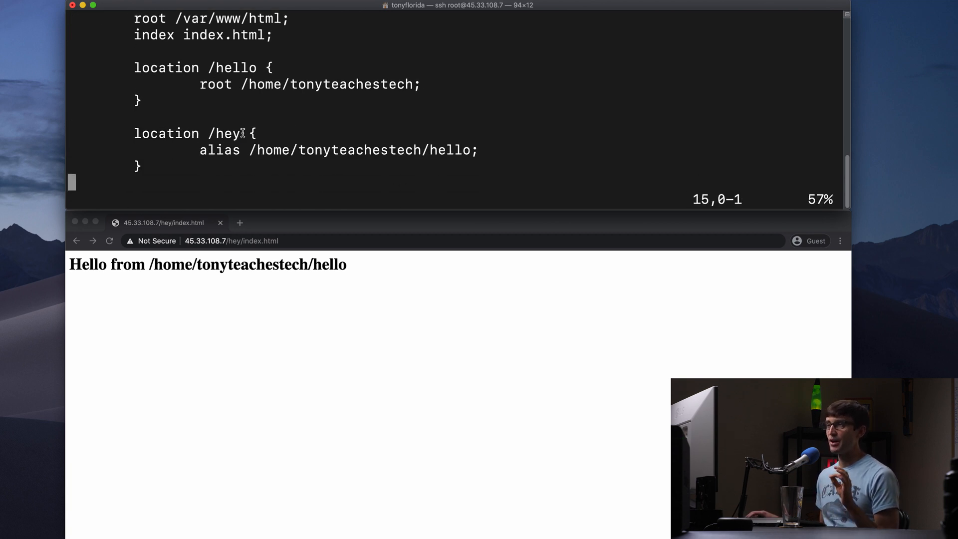
- Highlight the /hey alias path and the /hello root path in the reopened nginx config
{"action": "double_click", "coordinate": [228, 133]}
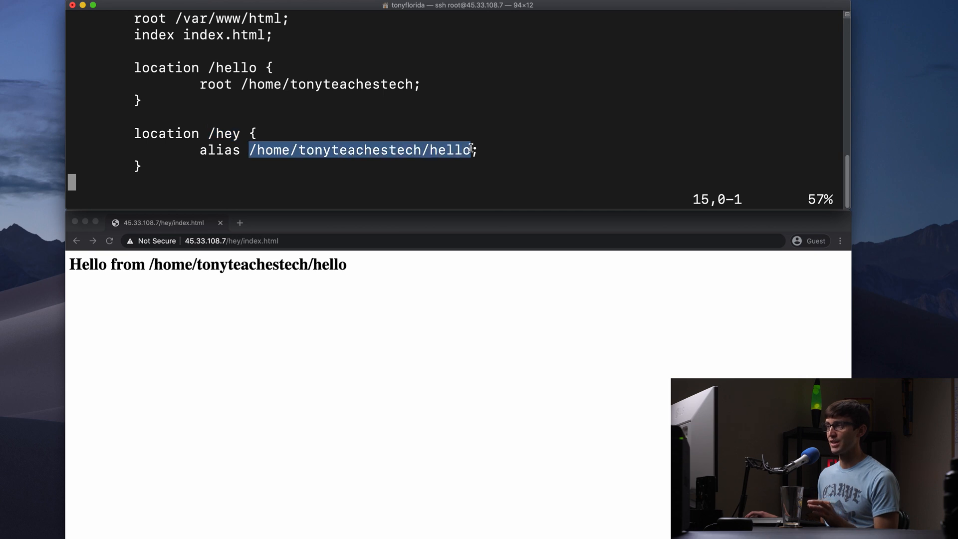
{"action": "mouse_move", "coordinate": [262, 79]}
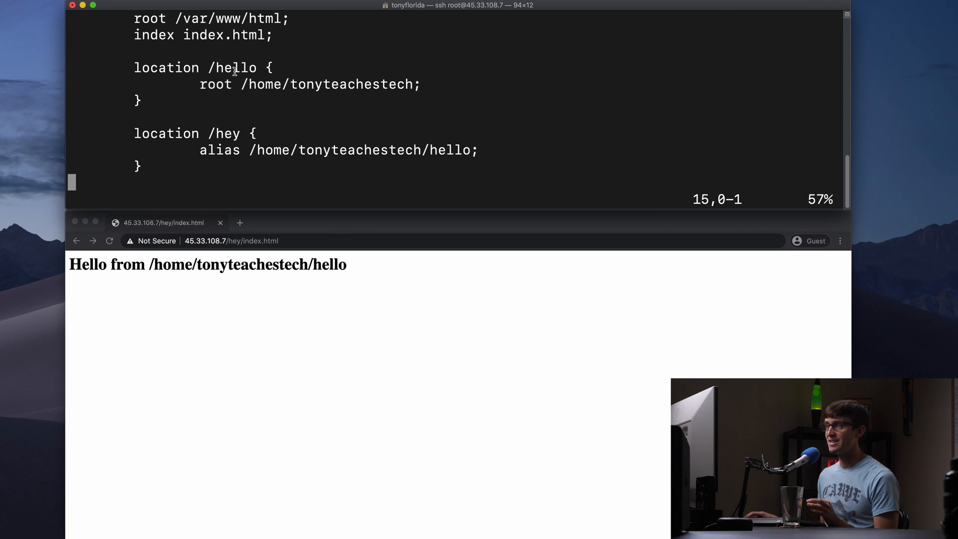
{"action": "double_click", "coordinate": [232, 67]}
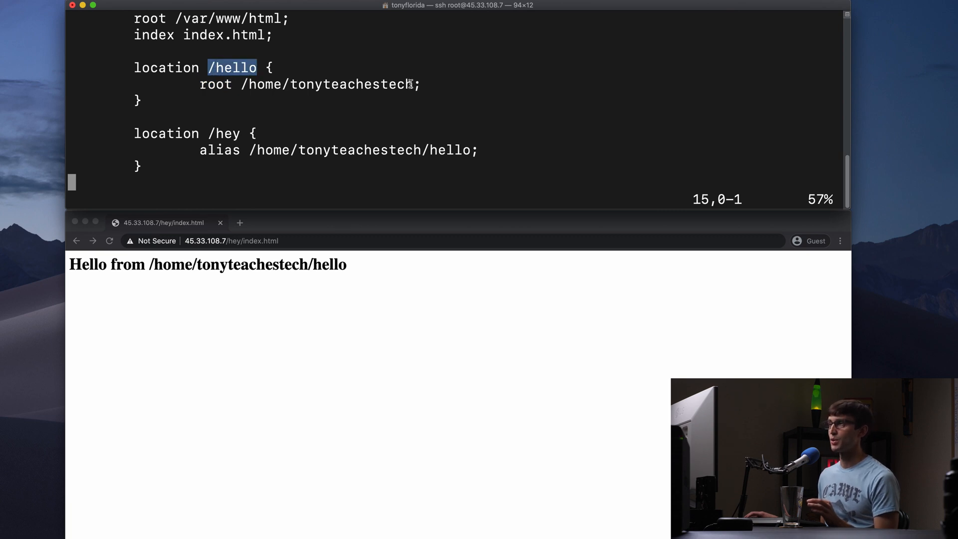